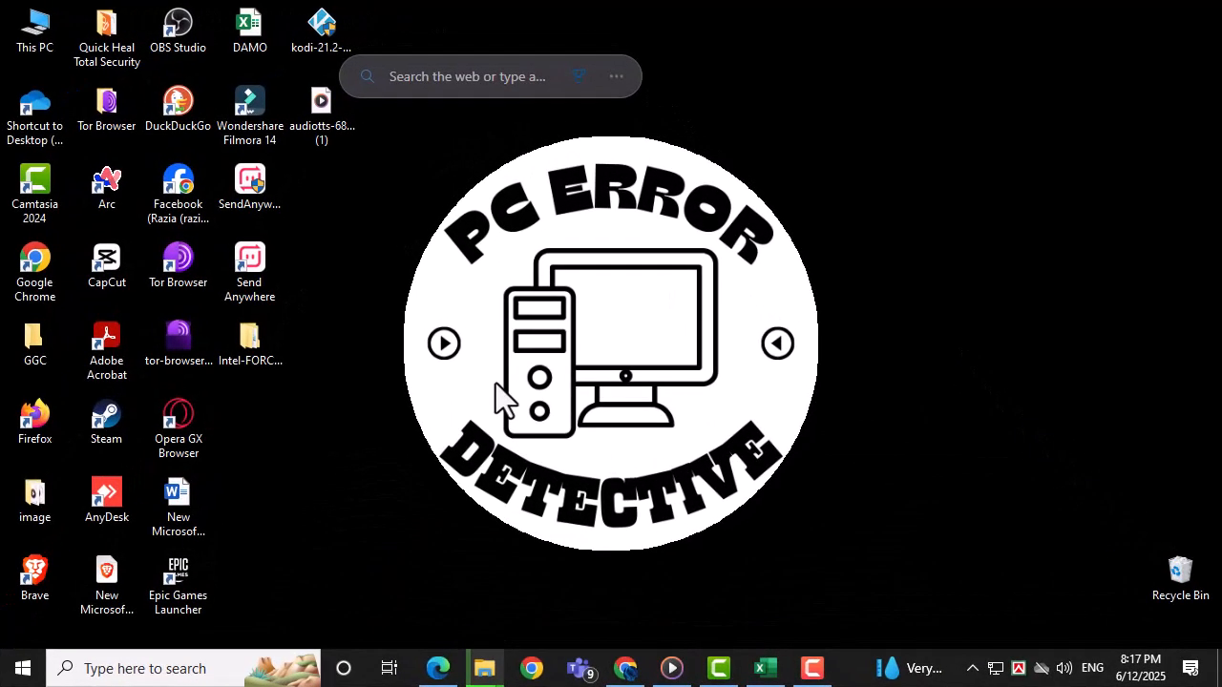
Launch Microsoft Edge from the taskbar
left_click(437, 668)
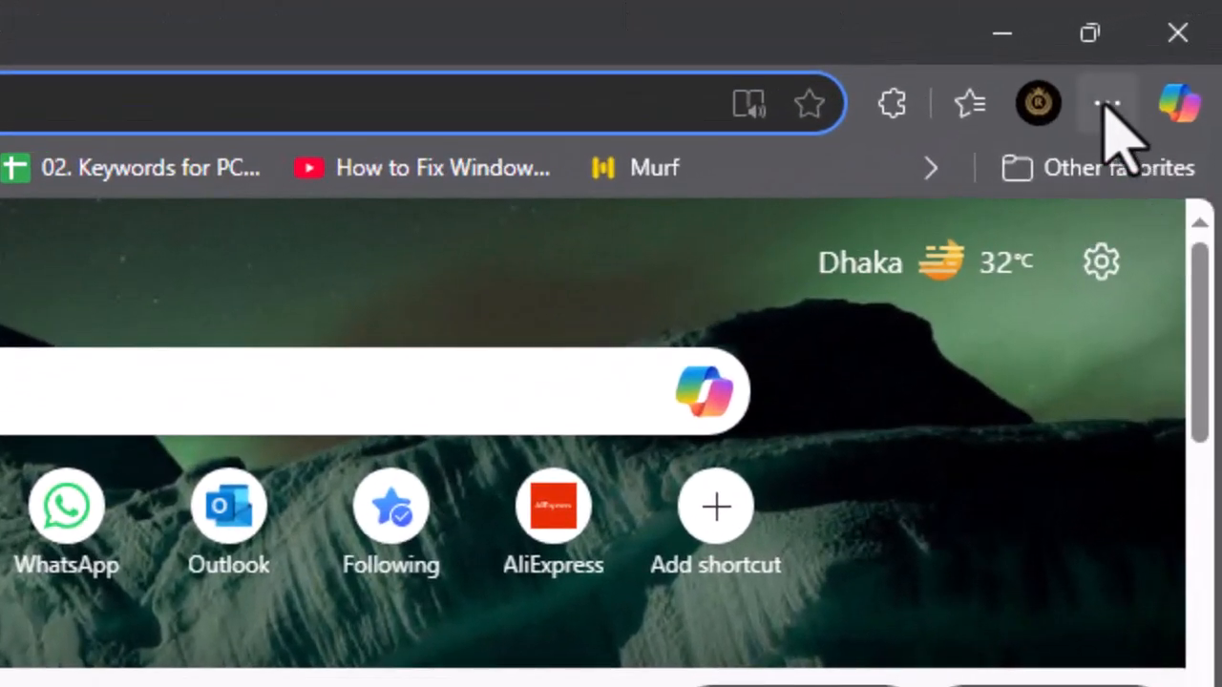
Open Settings from the Settings and more menu
left_click(1107, 103)
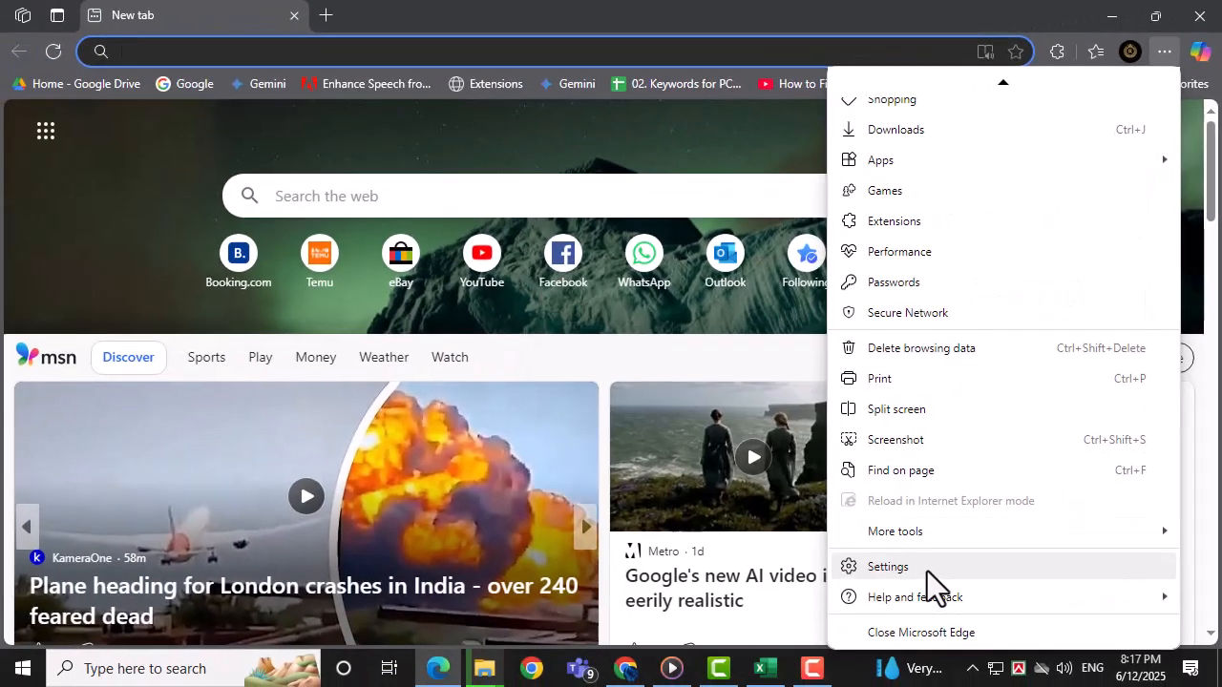
left_click(887, 566)
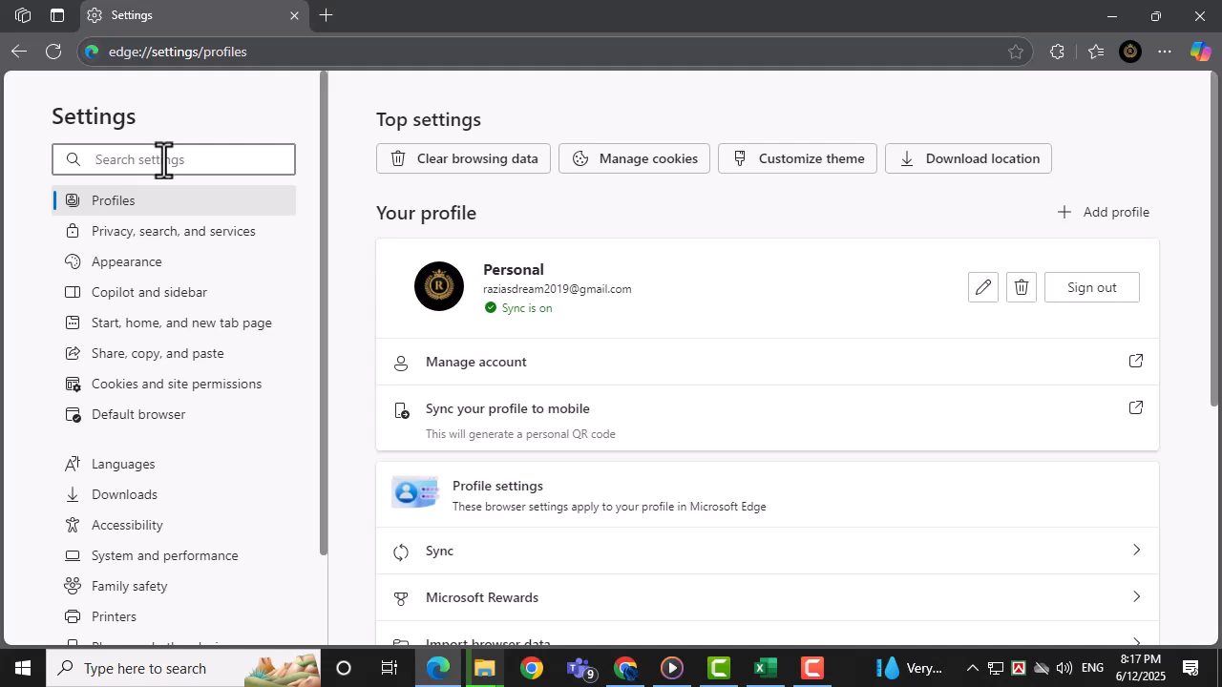
Search settings for 'notifications' and open All permissions under Site permissions
left_click(174, 159)
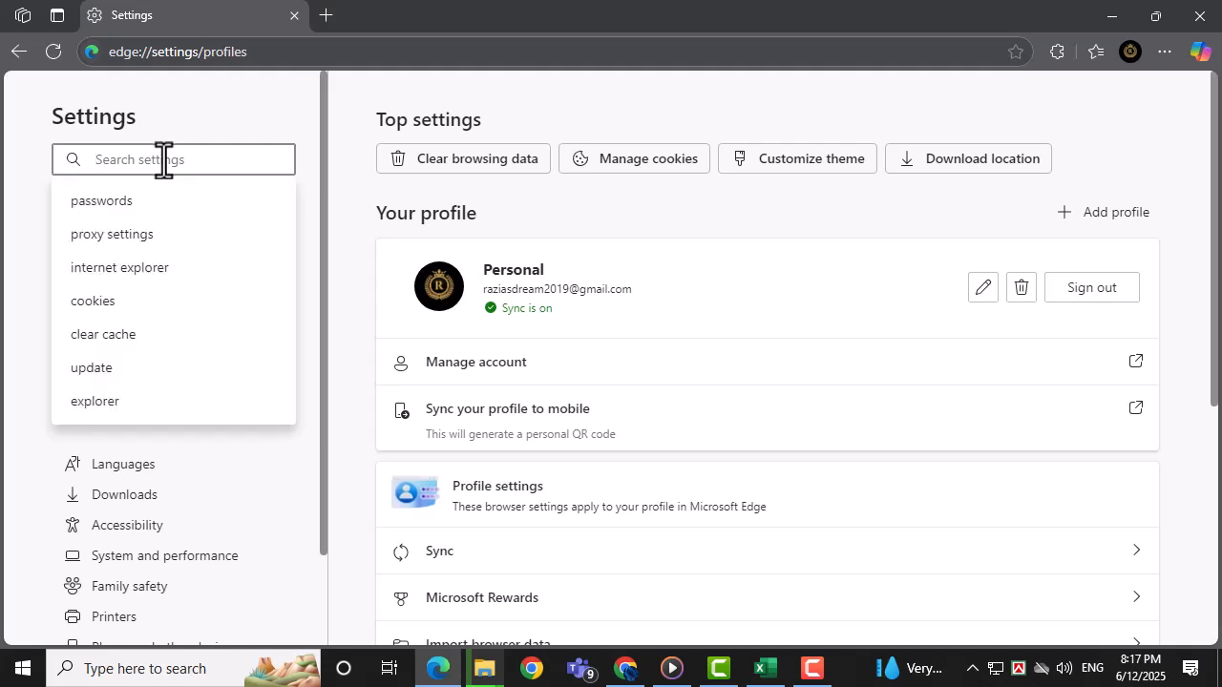
type("notifications")
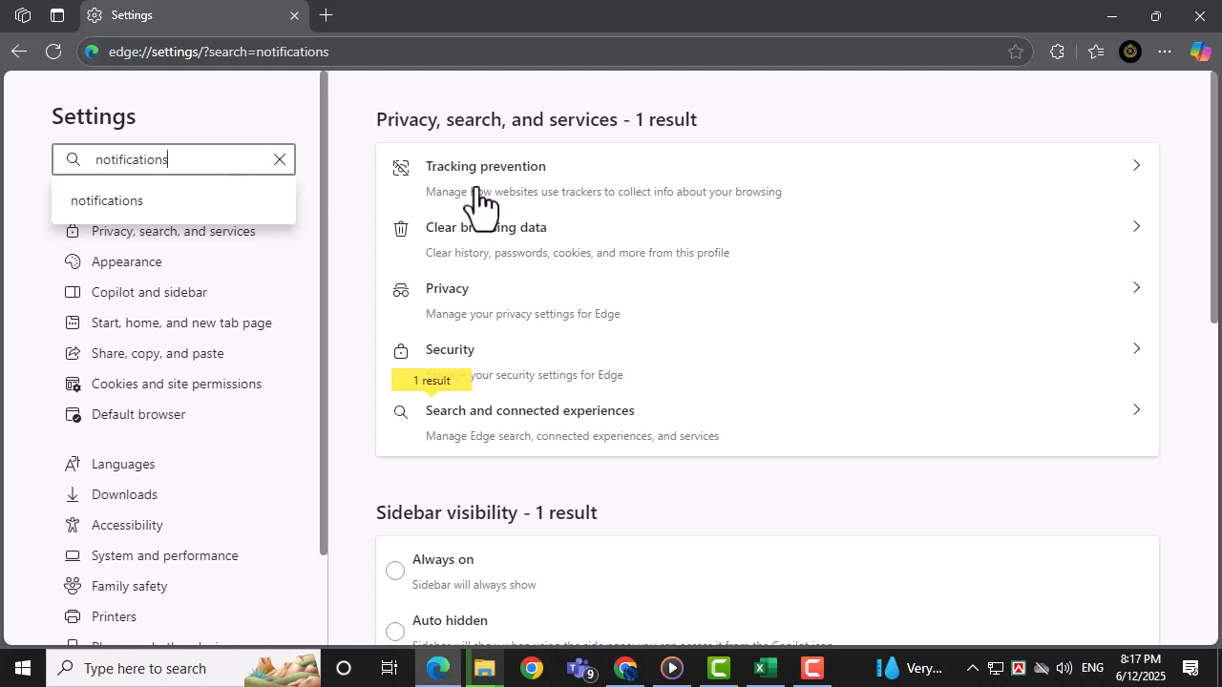
scroll("down", 3)
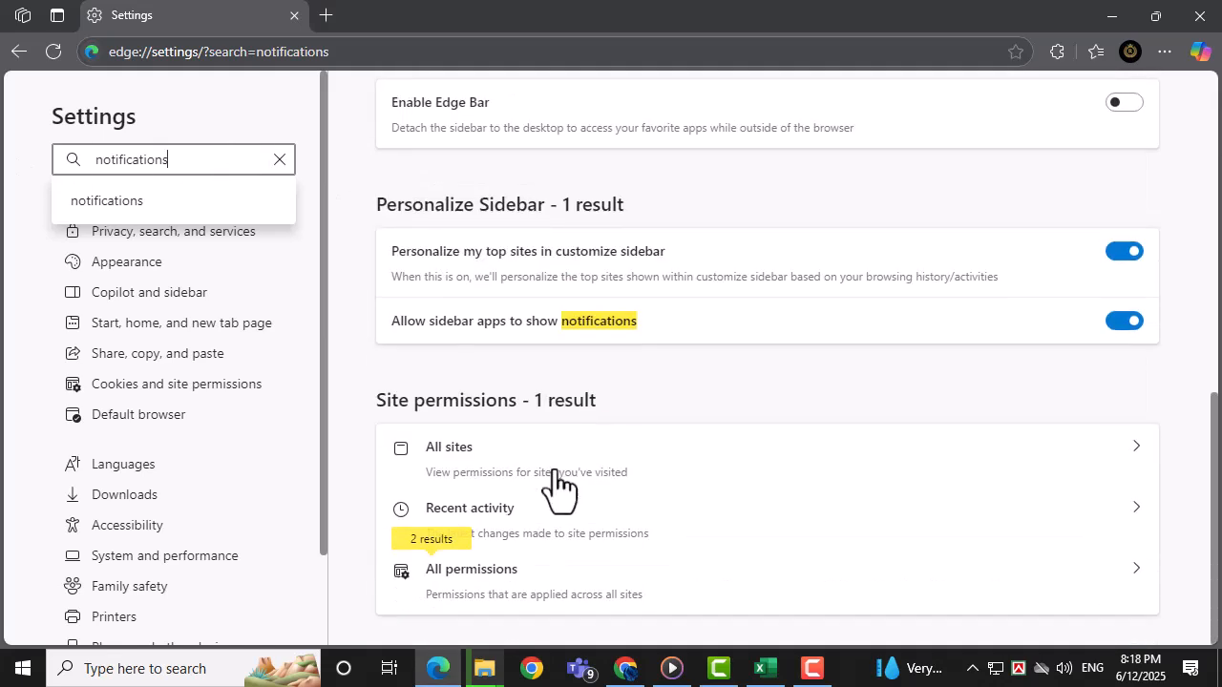
left_click(470, 569)
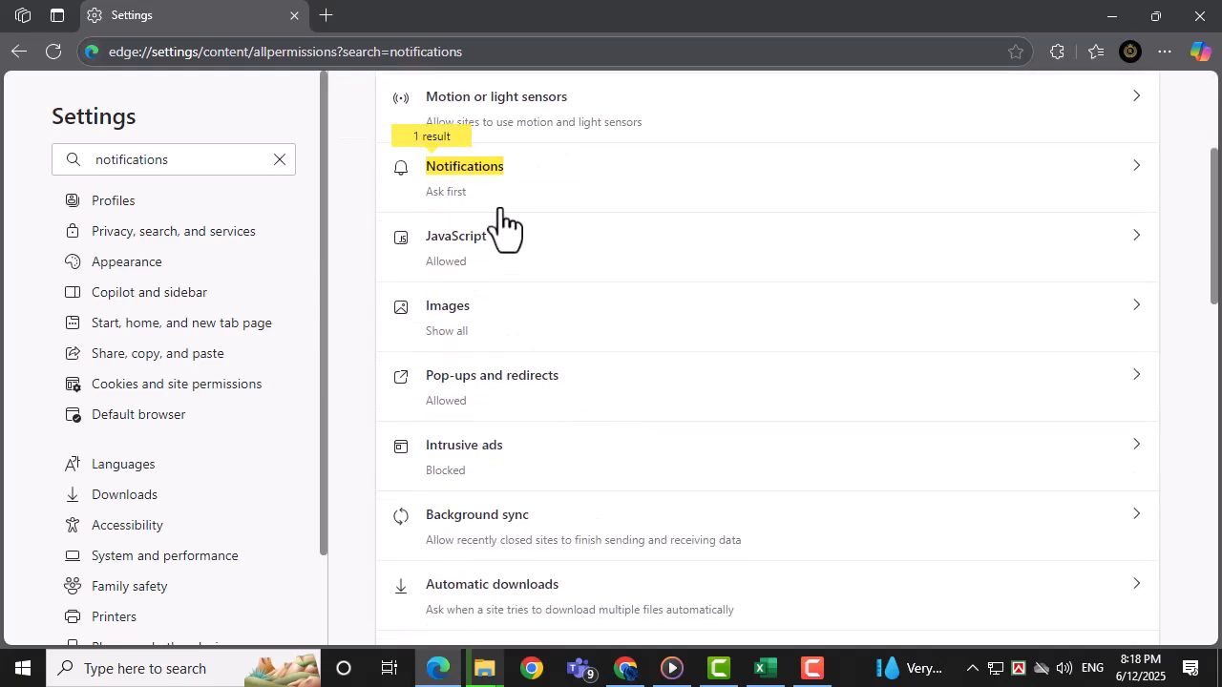
left_click(465, 166)
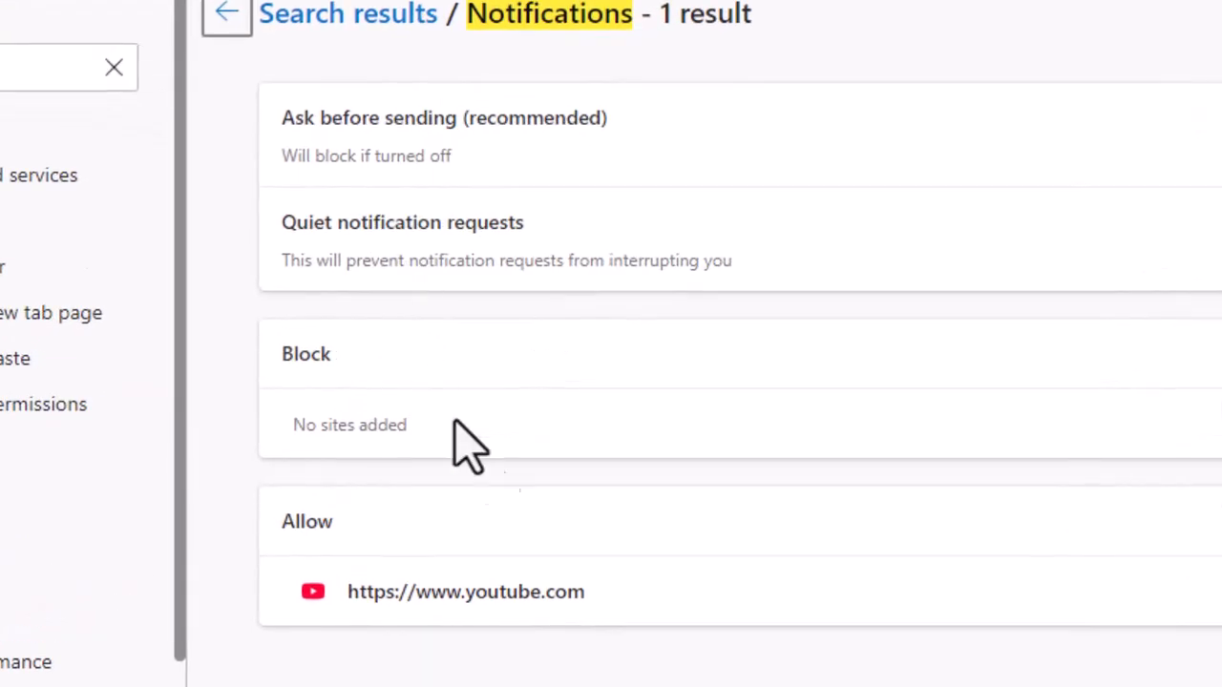
mouse_move(659, 577)
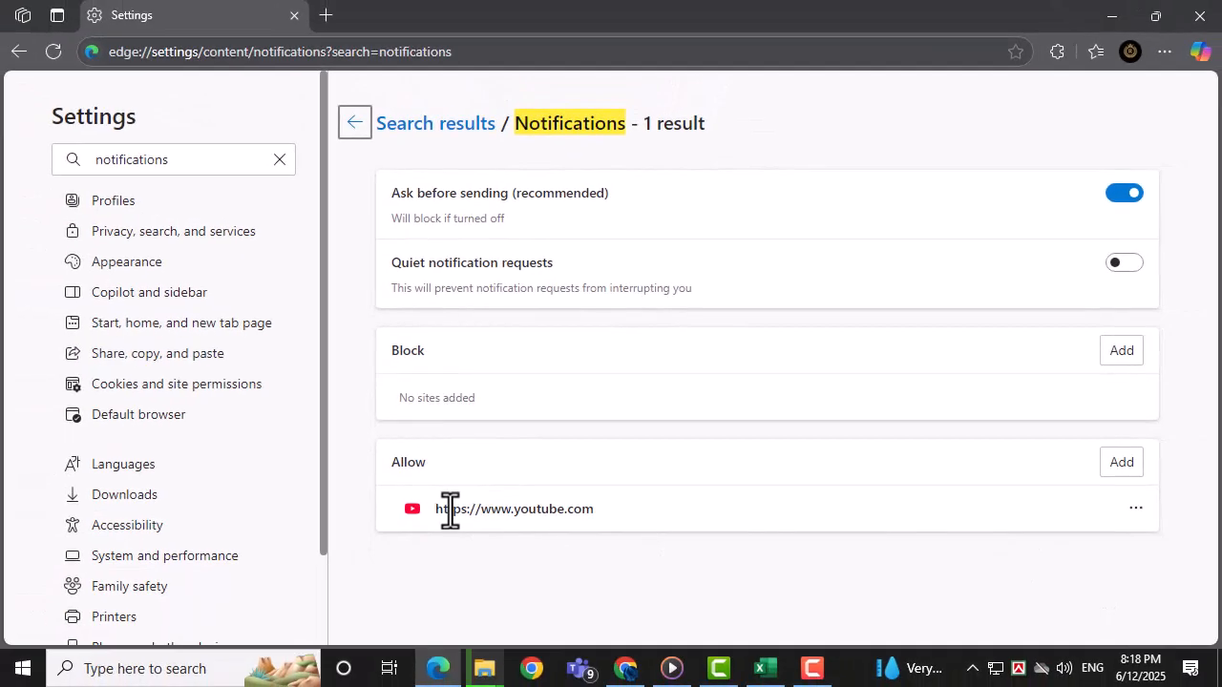
mouse_move(1134, 507)
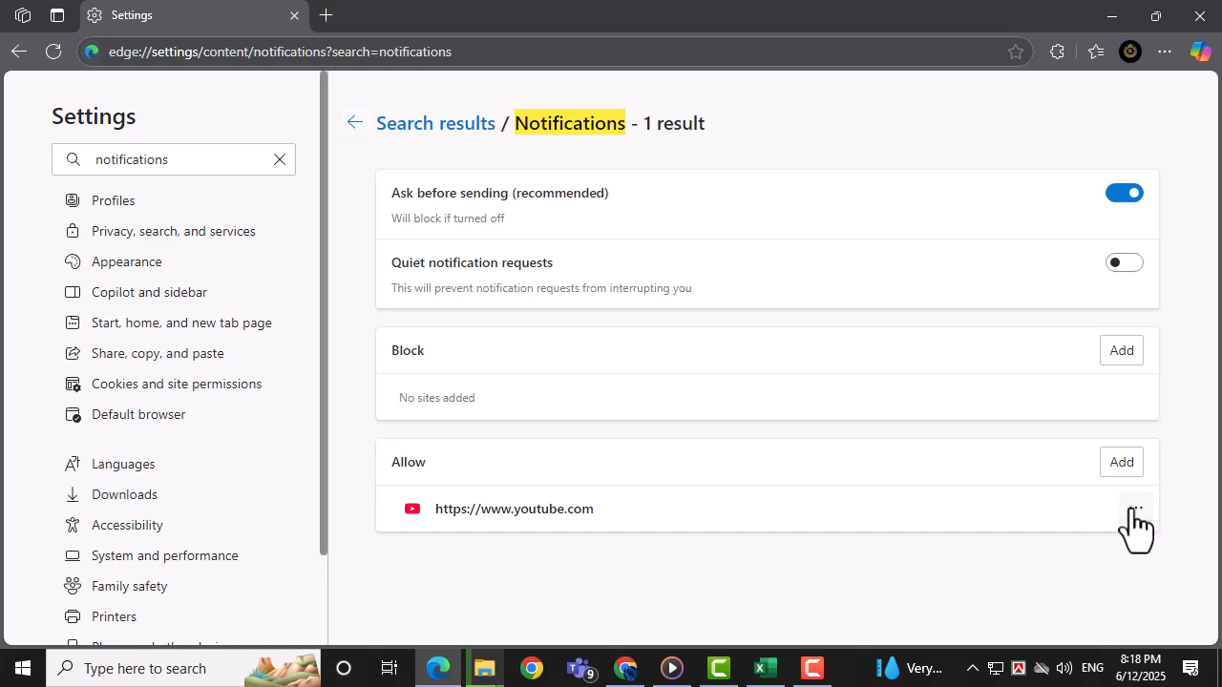
left_click(1136, 509)
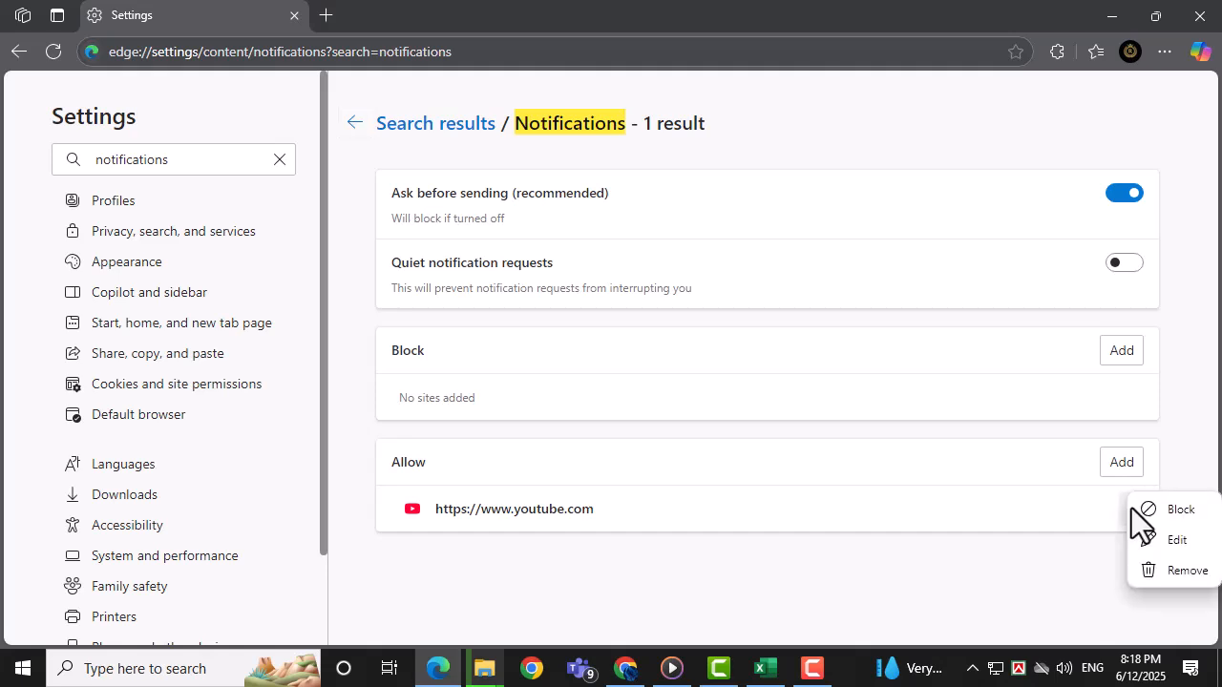
mouse_move(1198, 582)
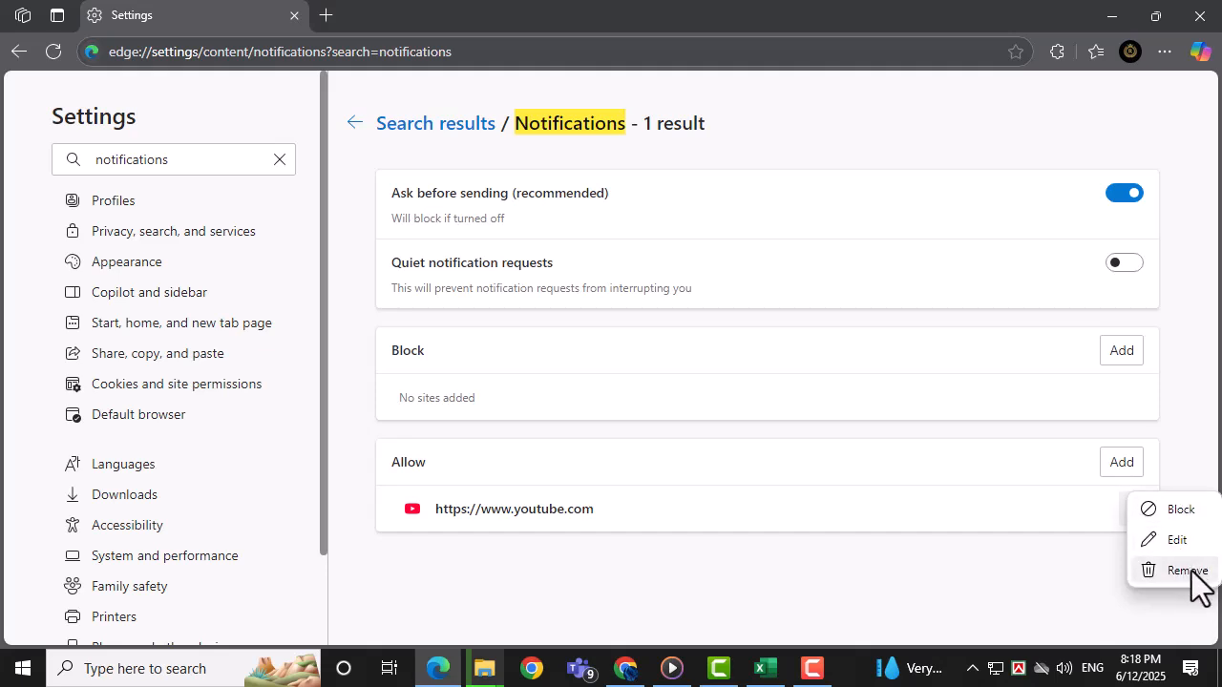
left_click(1187, 569)
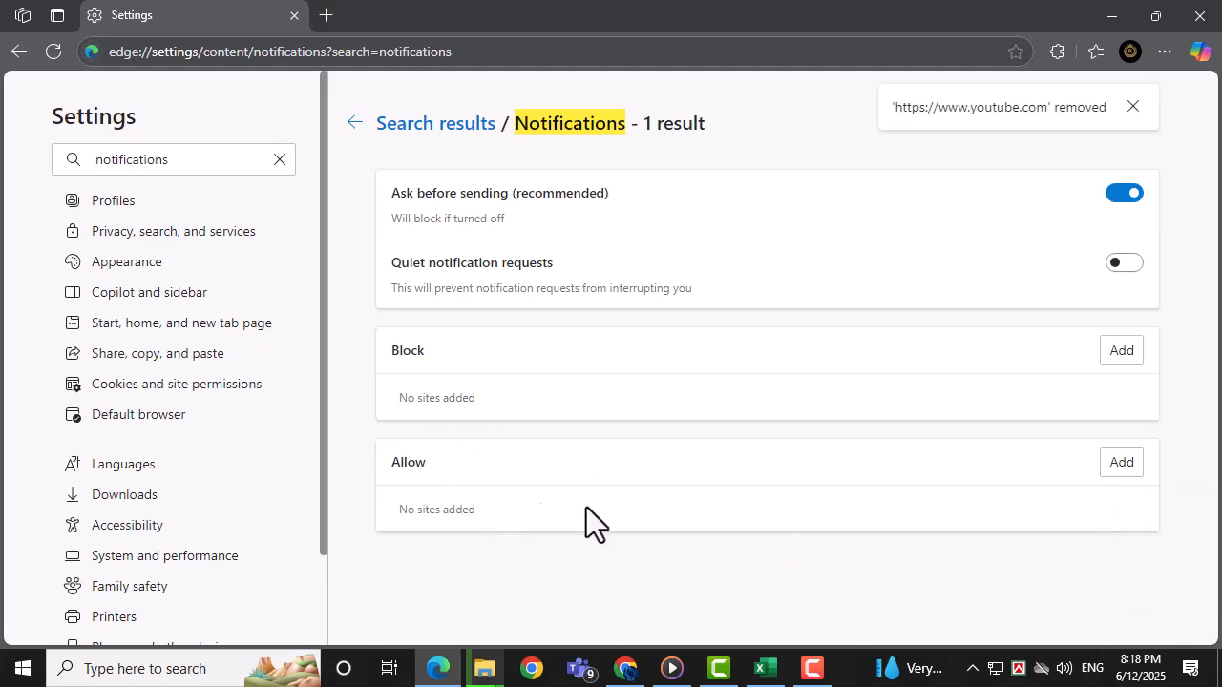
mouse_move(778, 523)
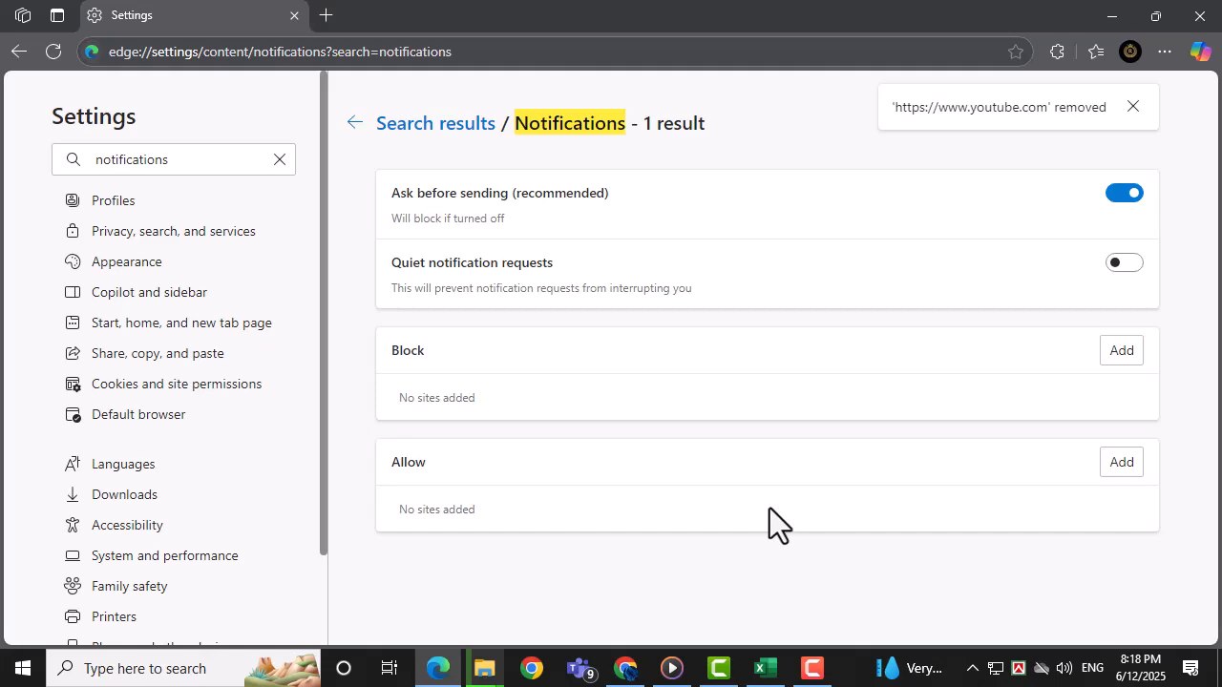
mouse_move(835, 510)
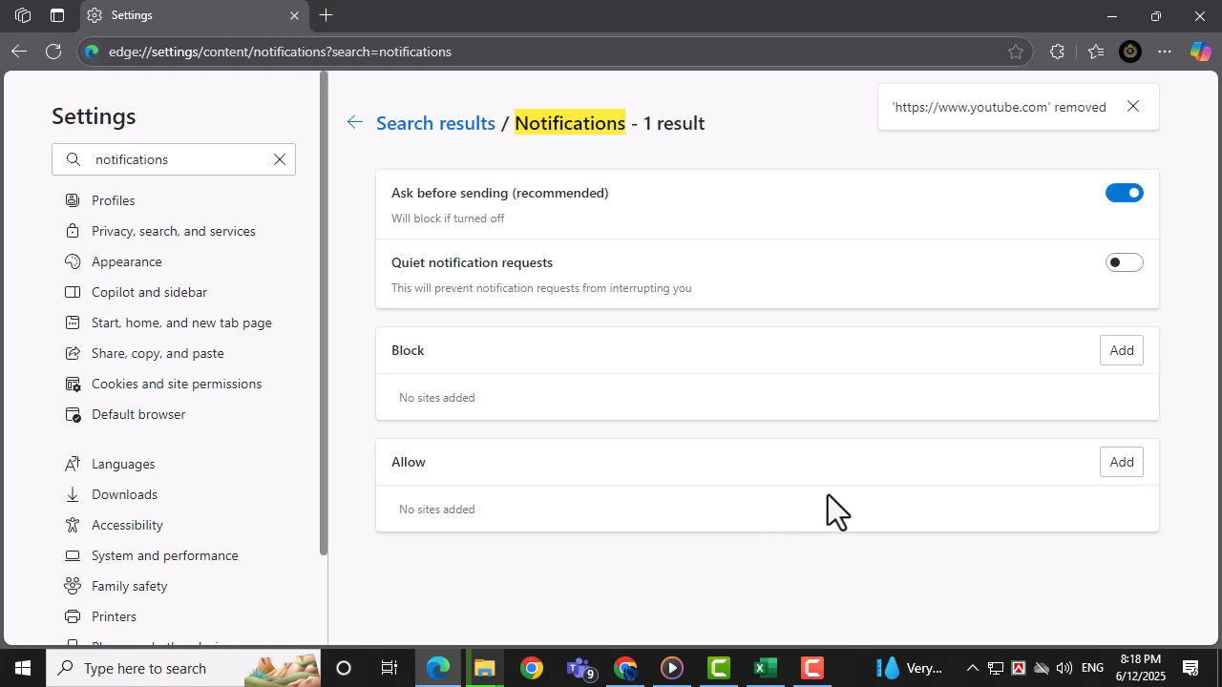